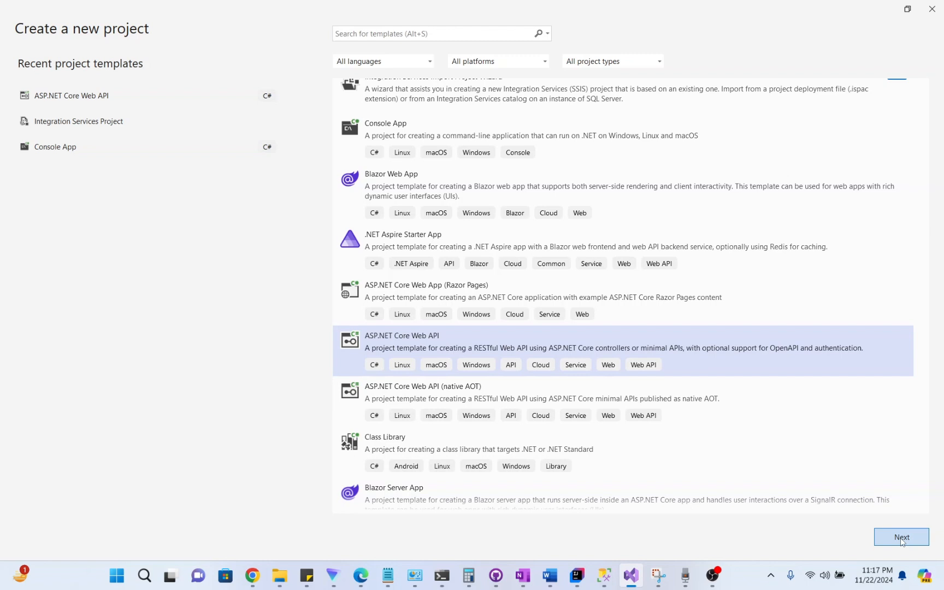
# Create the CustomMiddleware Web API project on .NET 8.0 with controllers enabled
pyautogui.click(901, 536)
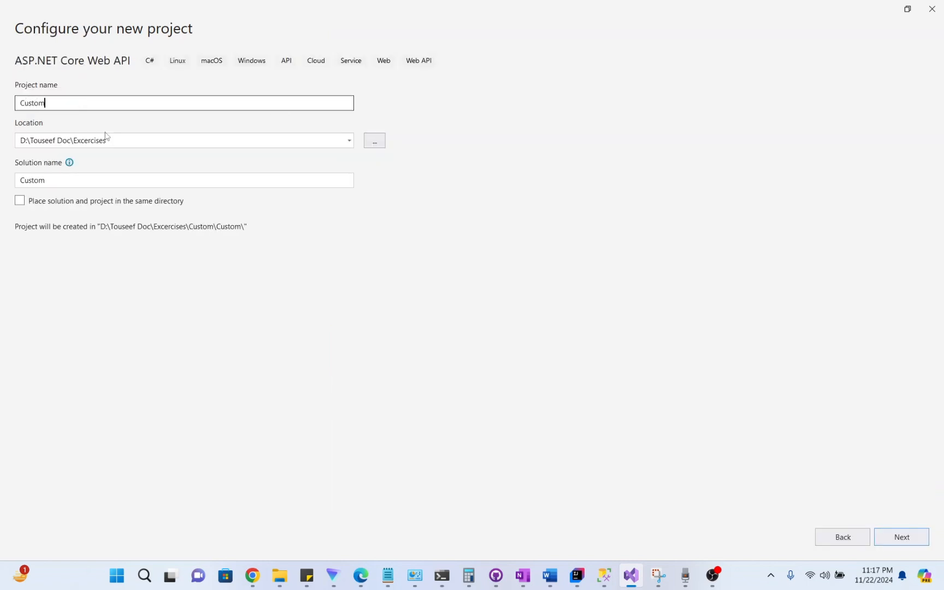
pyautogui.write('Middlew')
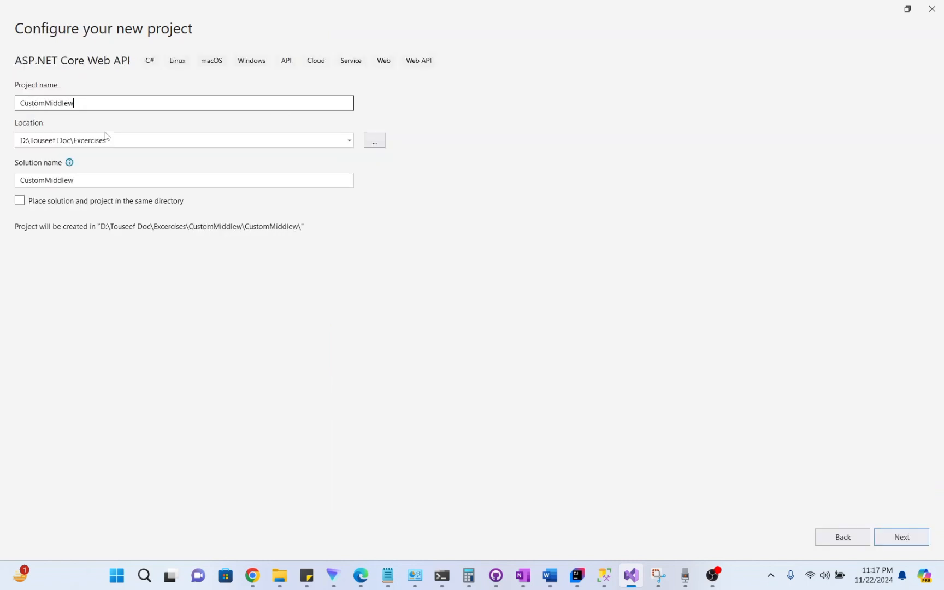
pyautogui.click(901, 536)
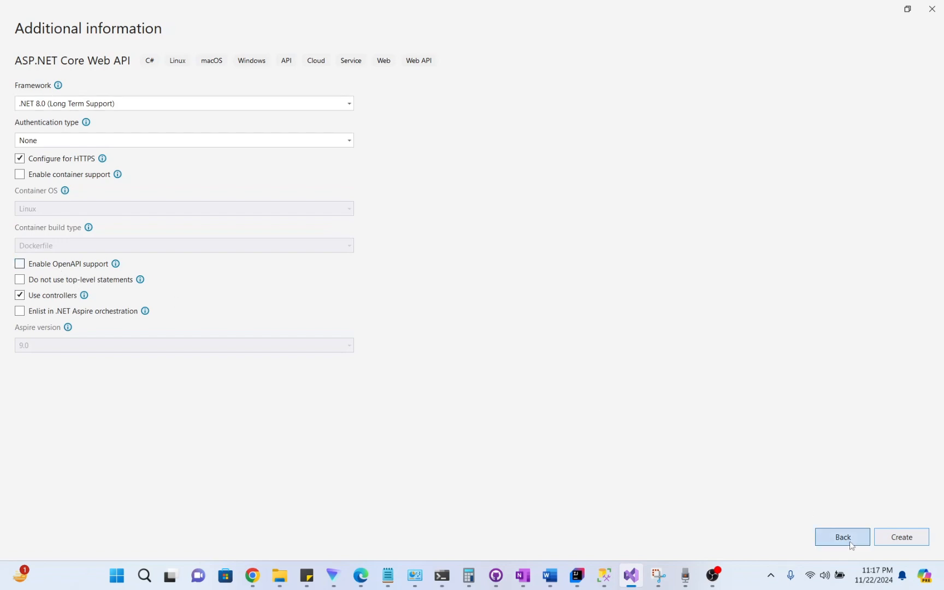
pyautogui.click(901, 537)
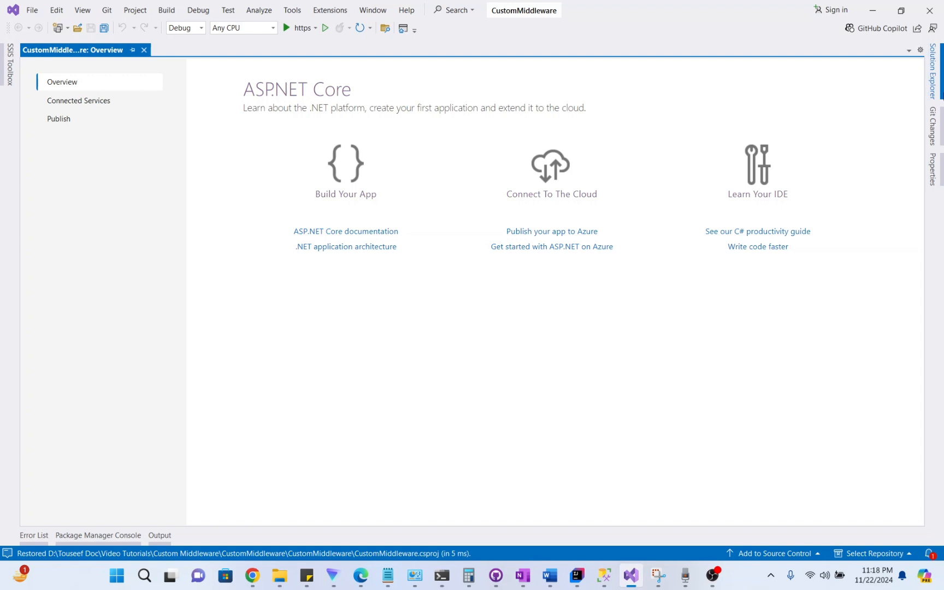
# Add a new class file named RequestLoggingMiddleware to the CustomMiddleware project
pyautogui.click(933, 82)
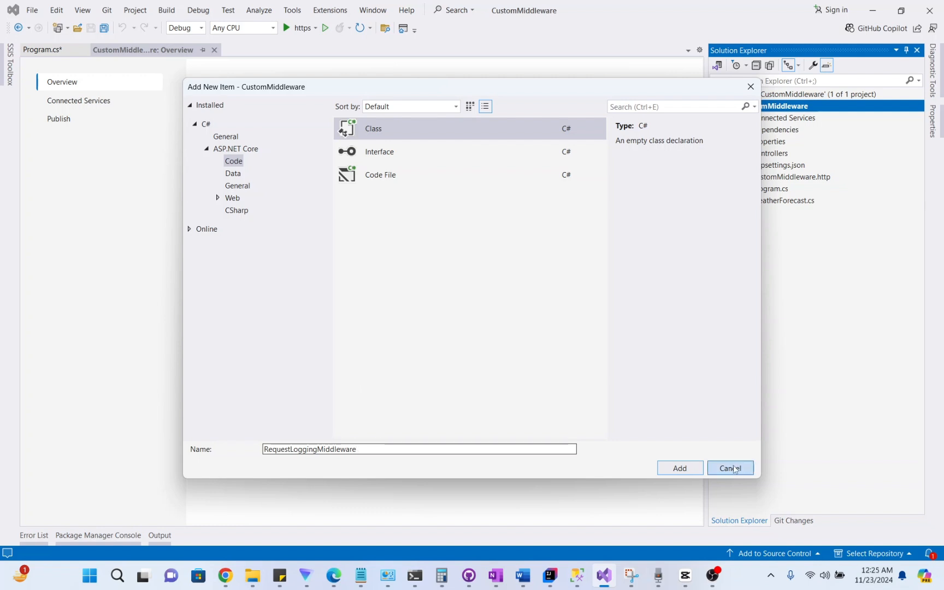
pyautogui.click(680, 468)
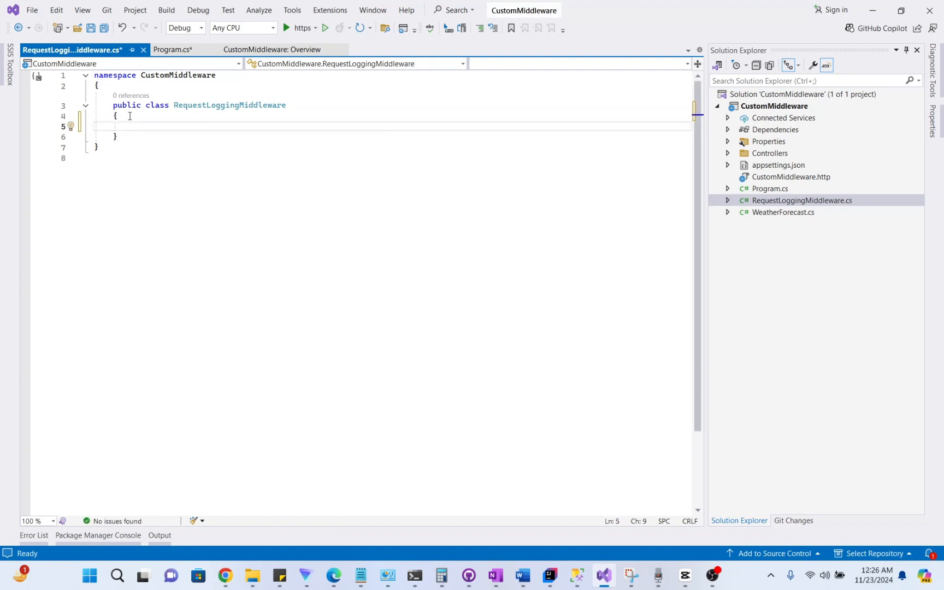
# Add the logger and RequestDelegate _next fields and a RequestLoggingMiddleware(RequestDelegate next) constructor
pyautogui.write('private readonly ILogger _logger;')
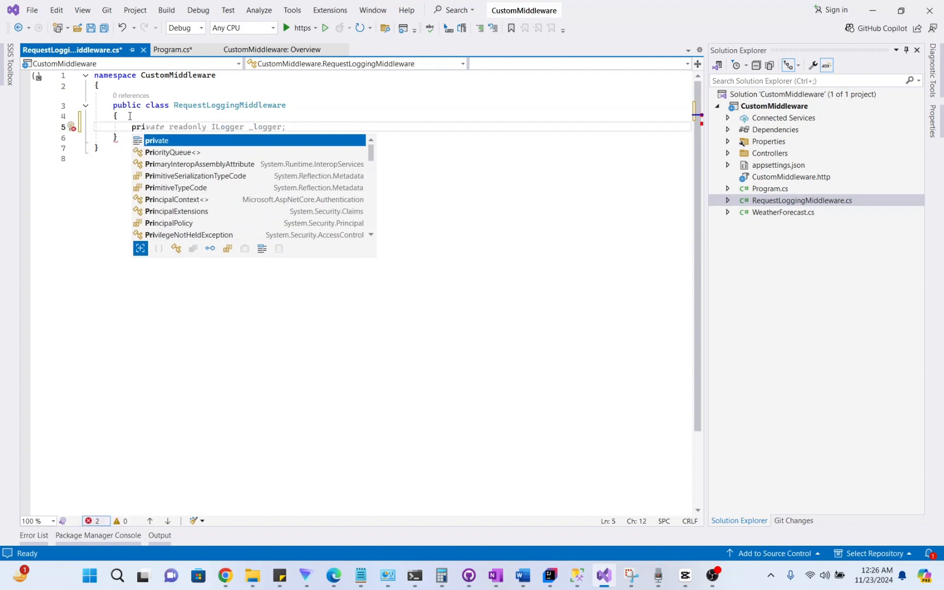
pyautogui.write('RequestDelegate _next;')
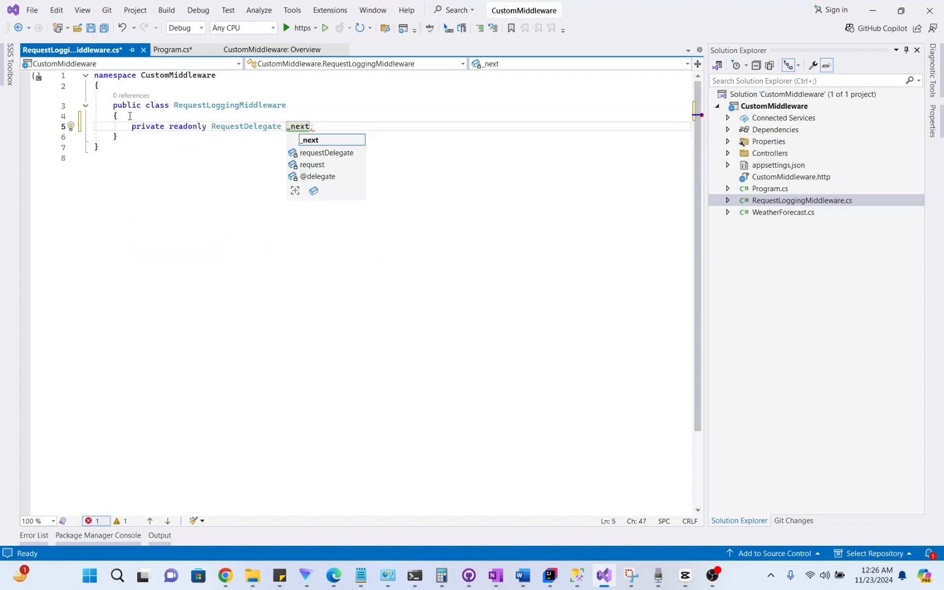
pyautogui.write('public RequestLoggingMiddleware(RequestDelegate next)')
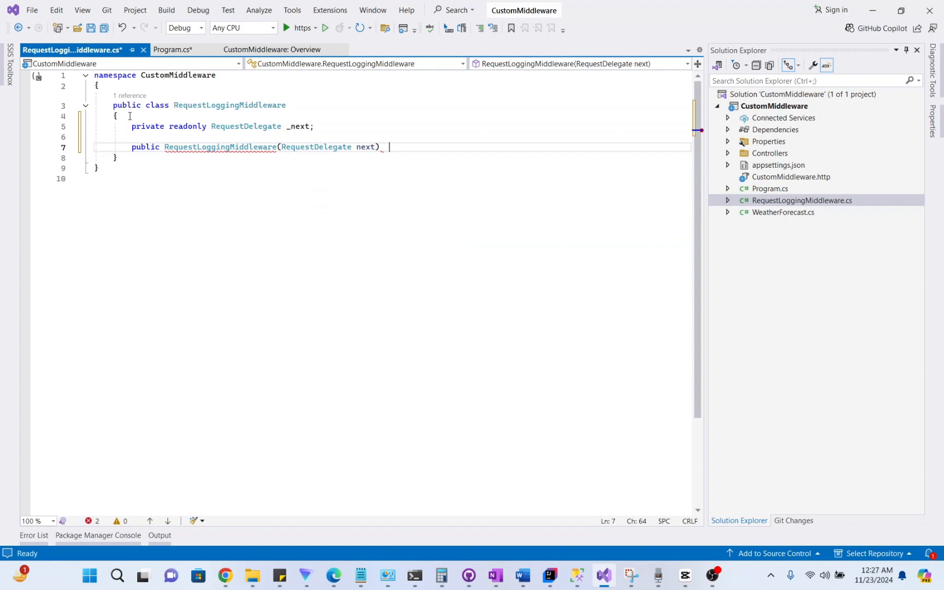
pyautogui.write('{ }')
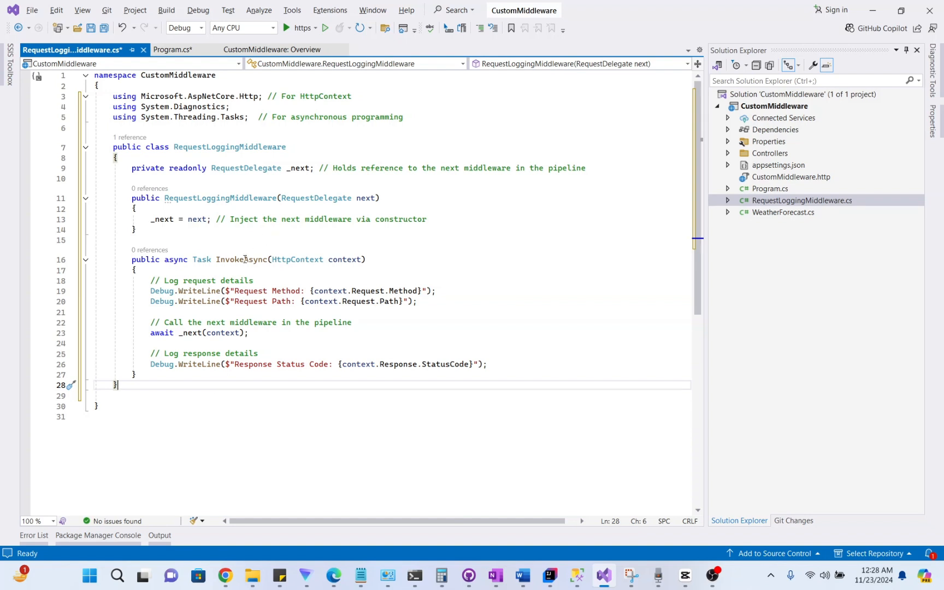
pyautogui.moveTo(140, 168)
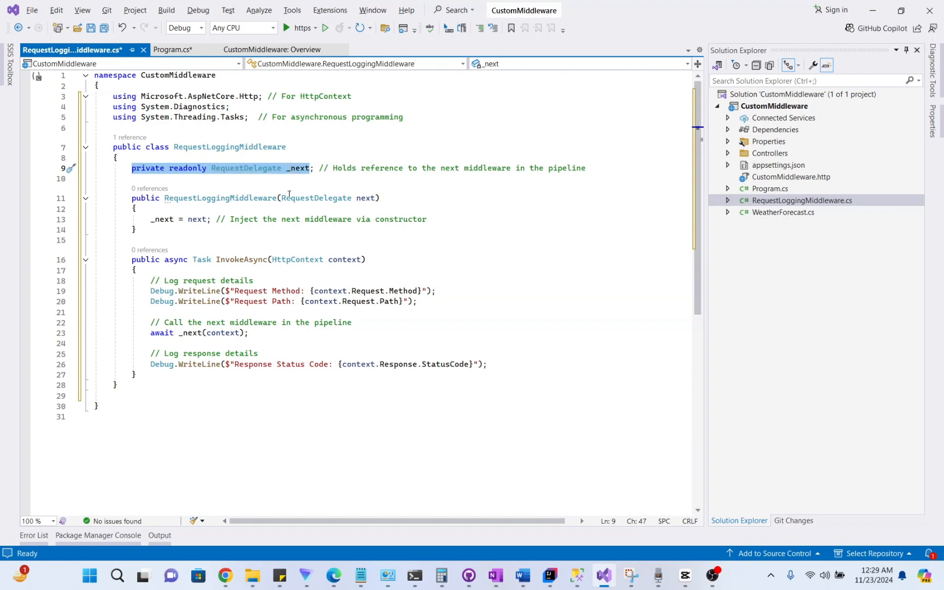
pyautogui.moveTo(264, 186)
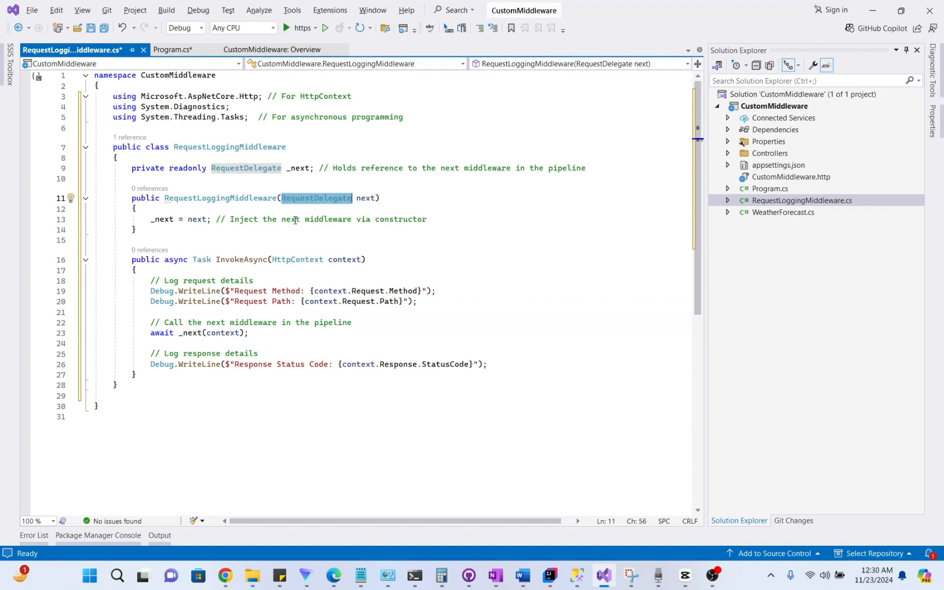
pyautogui.moveTo(288, 224)
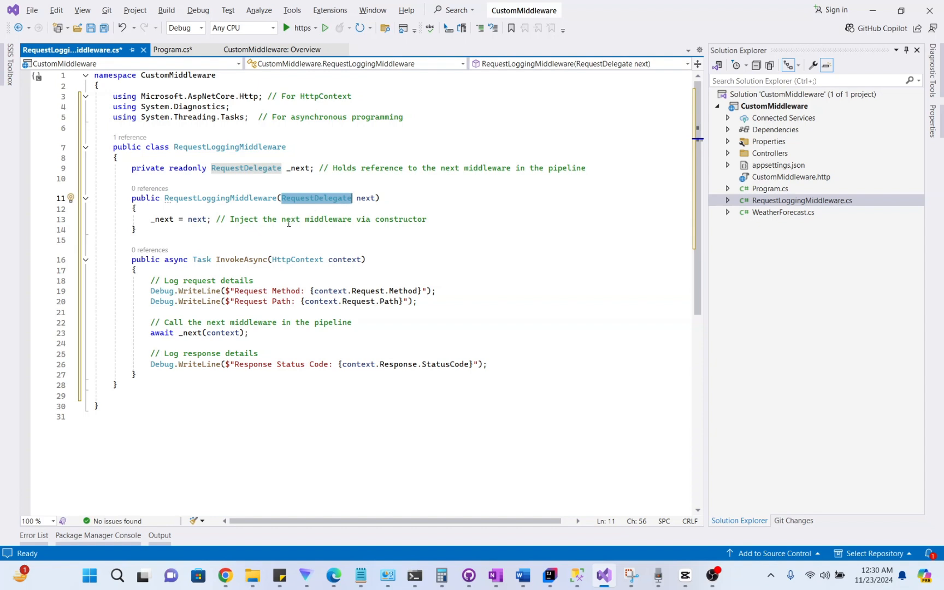
pyautogui.scroll(-3)
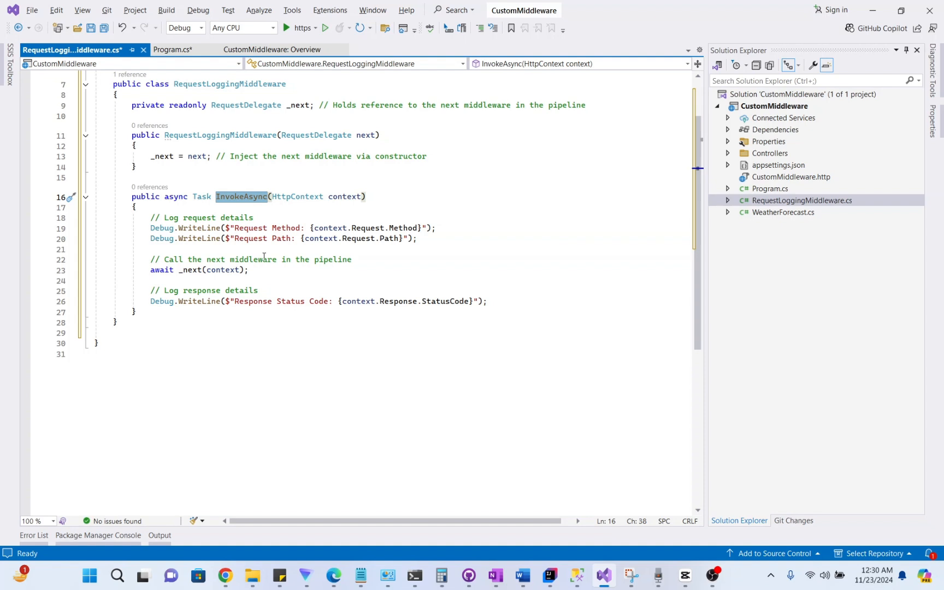
pyautogui.moveTo(233, 331)
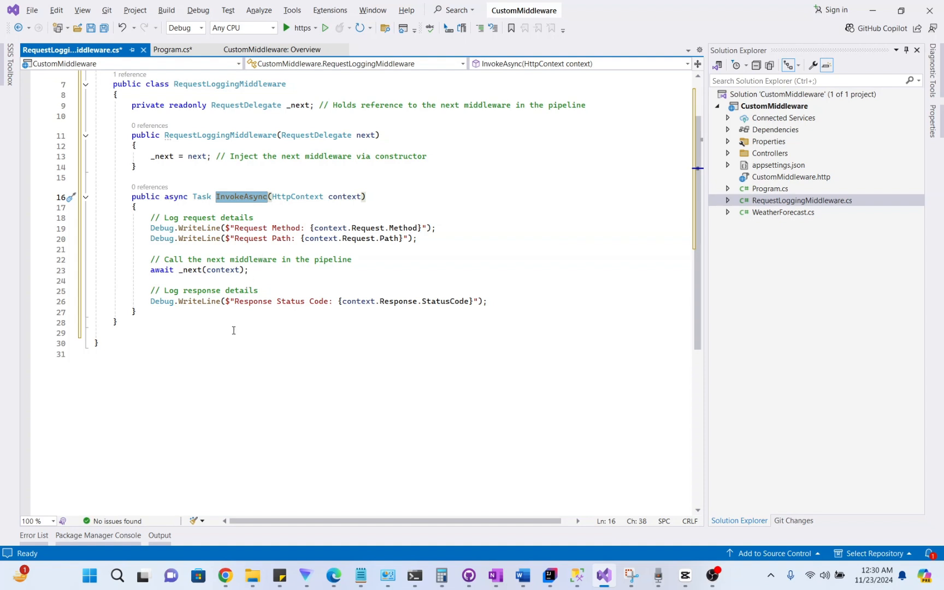
pyautogui.scroll(-3)
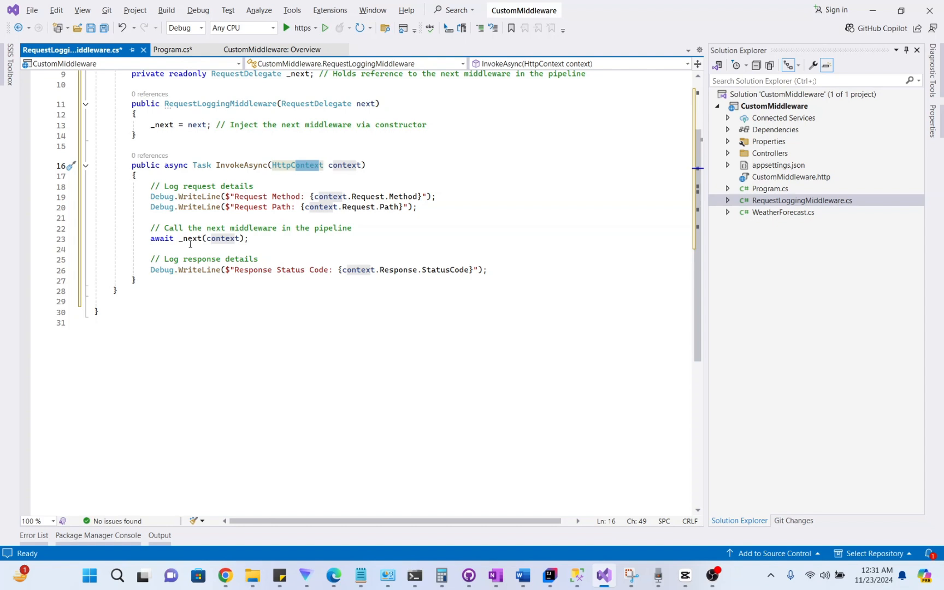
pyautogui.moveTo(150, 196); pyautogui.dragTo(417, 206)
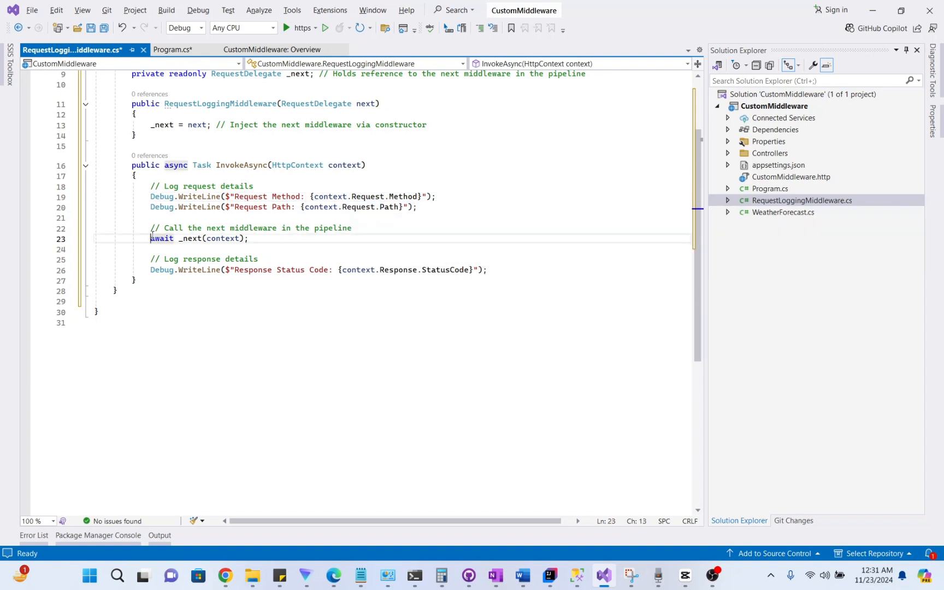
pyautogui.moveTo(149, 237); pyautogui.dragTo(248, 237)
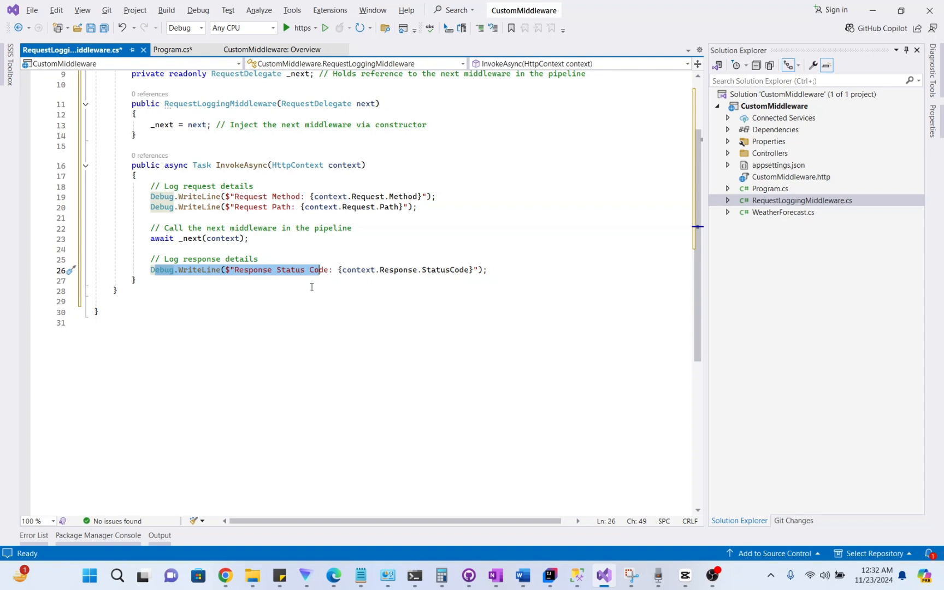
pyautogui.click(249, 238)
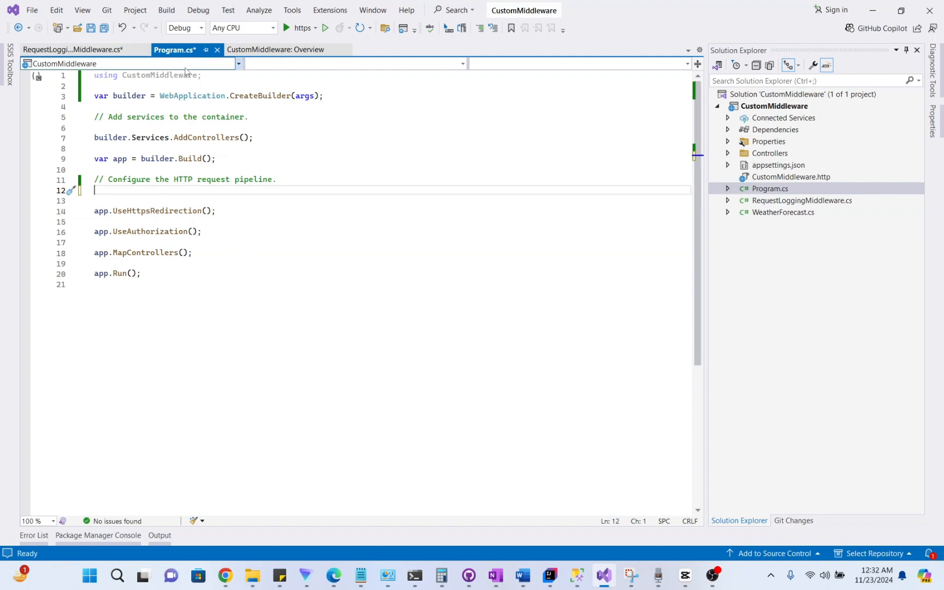
pyautogui.moveTo(159, 231)
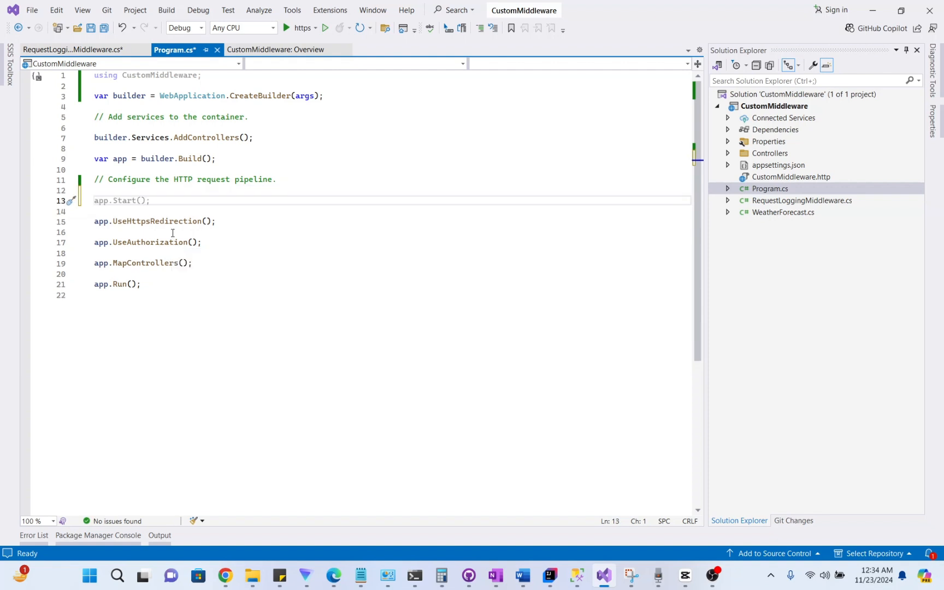
# Insert app.UseMiddleware<RequestLoggingMiddleware>(); before app.UseHttpsRedirection() in Program.cs
pyautogui.write('app.UseMiddleware<RequestLoggingMiddleware>();')
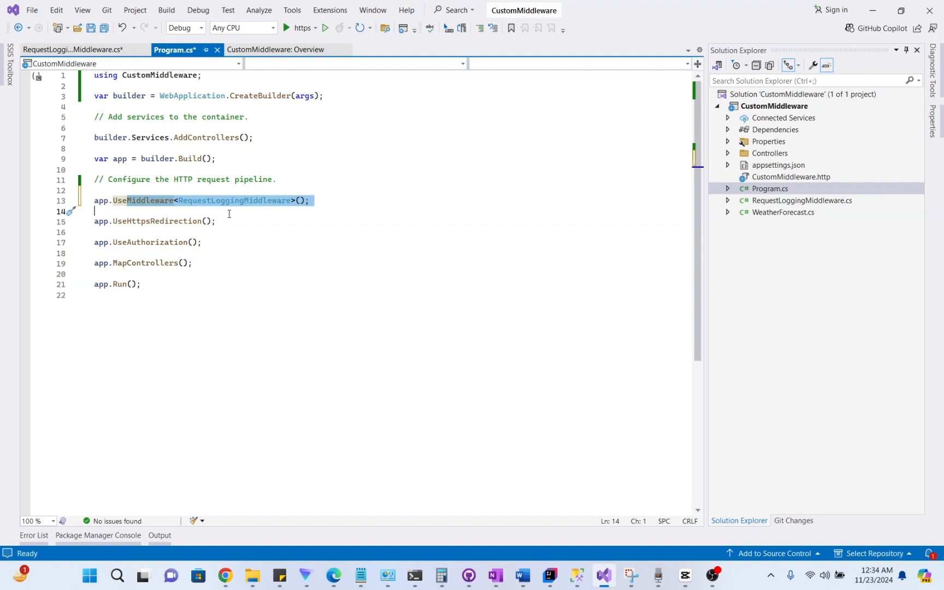
pyautogui.moveTo(235, 228)
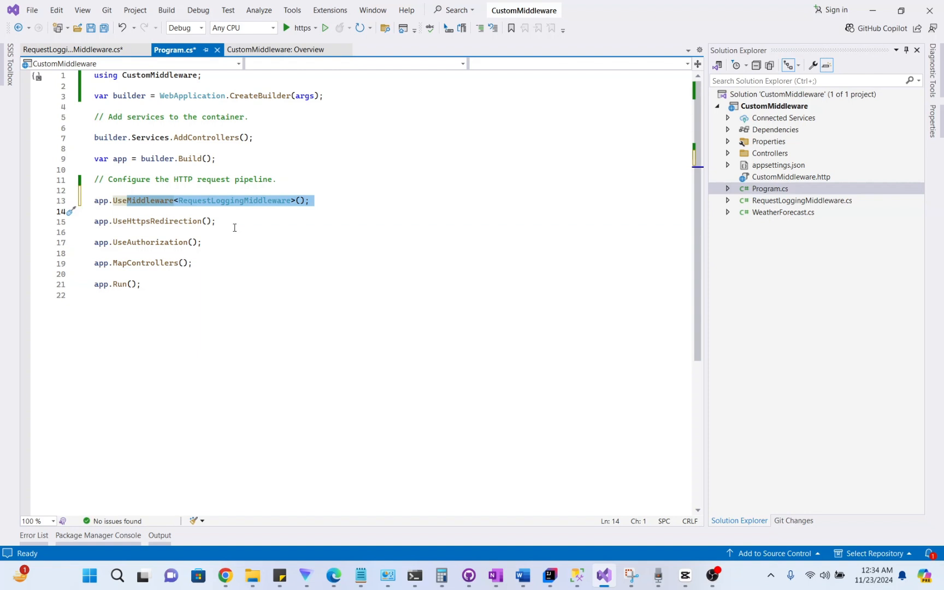
pyautogui.moveTo(278, 223)
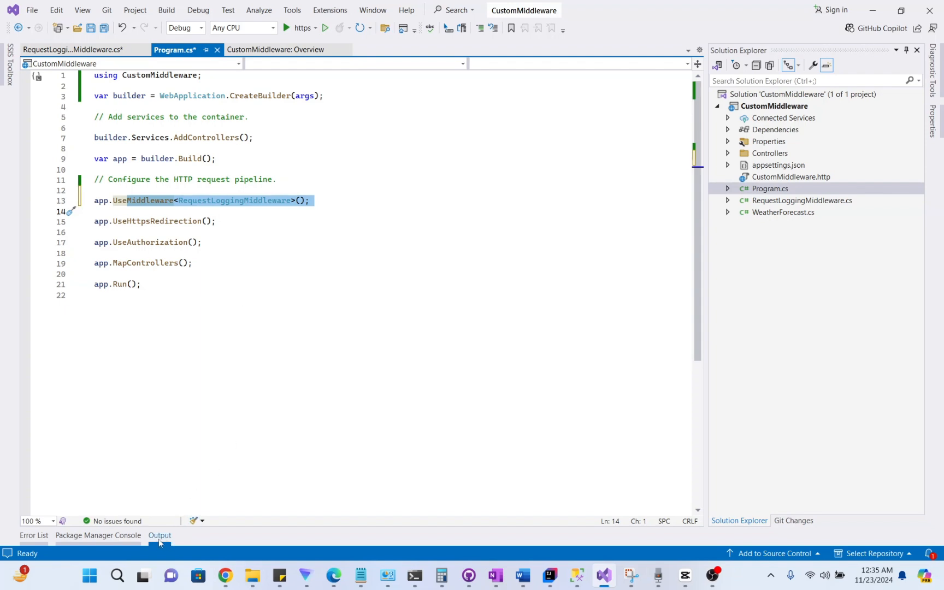
# Run the API and inspect the Debug output for the GET /weatherforecast 200 entry
pyautogui.click(316, 27)
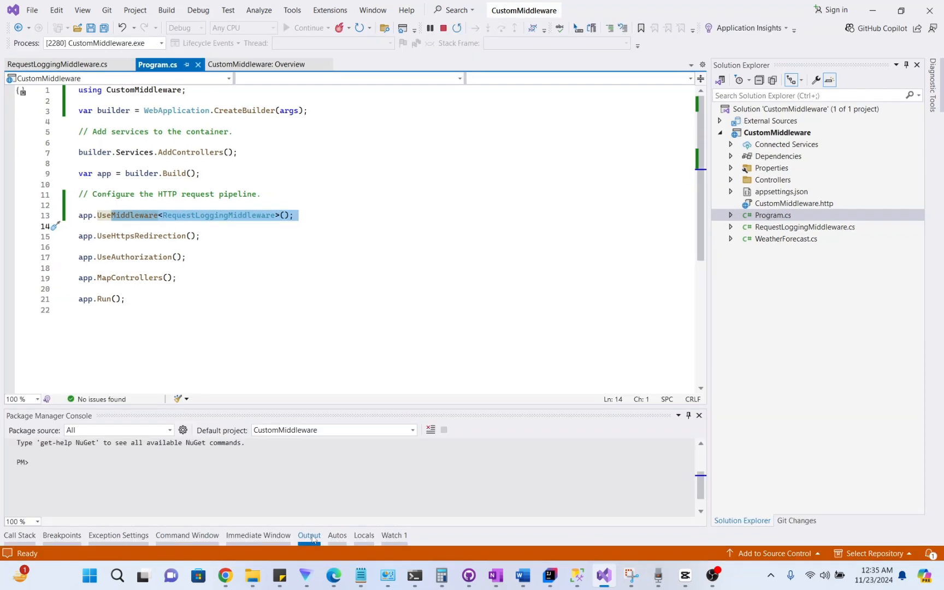
pyautogui.click(309, 536)
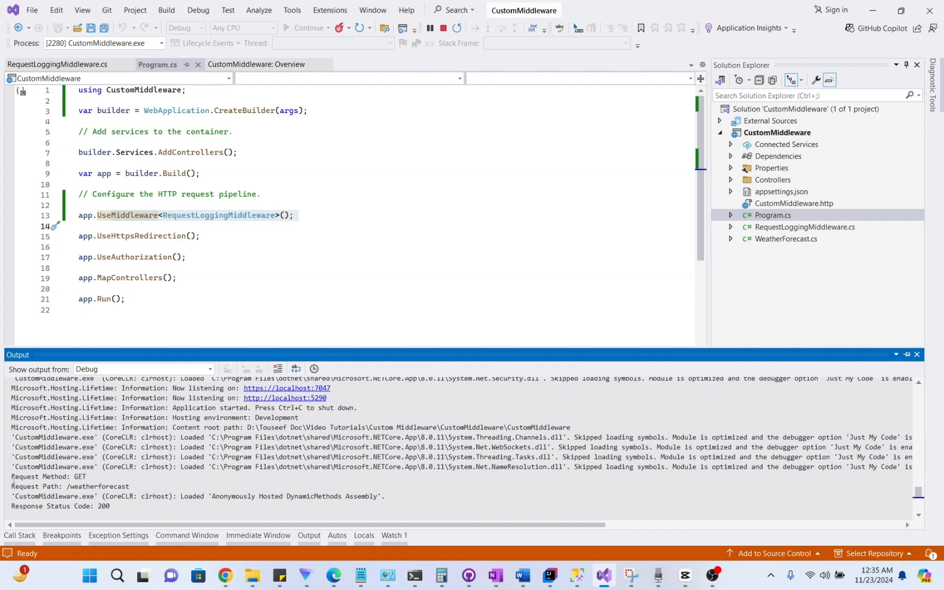
pyautogui.moveTo(12, 476); pyautogui.dragTo(128, 486)
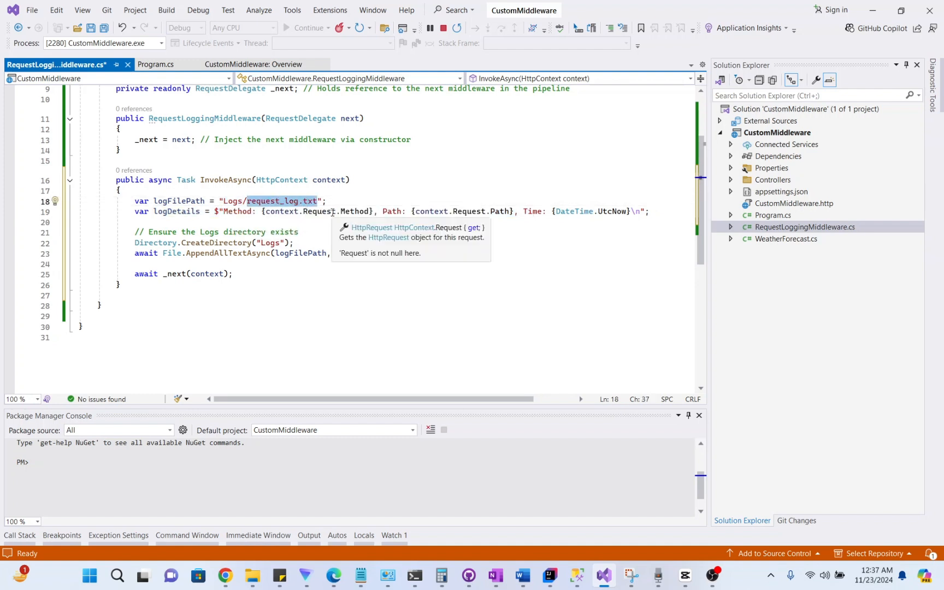
pyautogui.moveTo(236, 201)
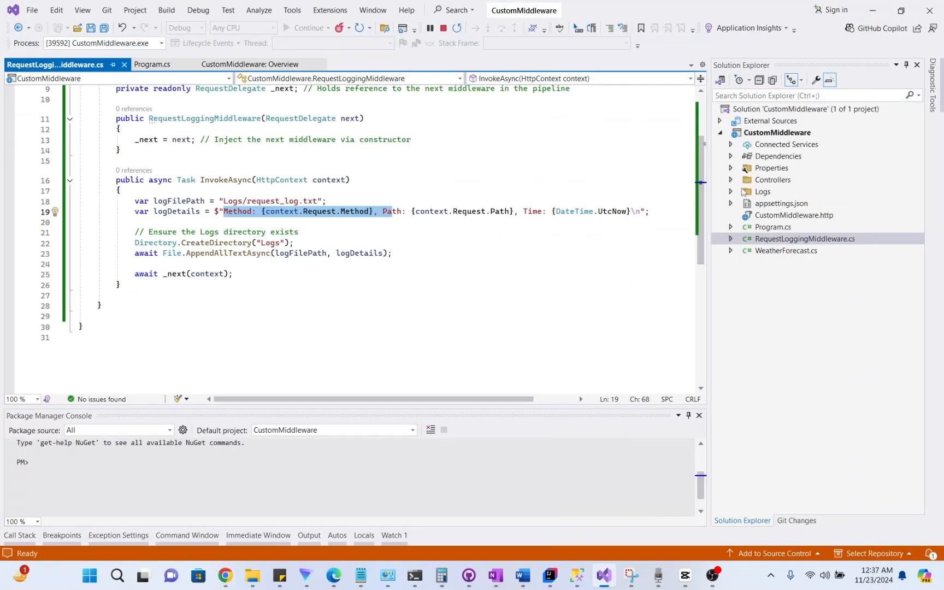
# Open Logs/request_log.txt, then return to the RequestLoggingMiddleware.cs code
pyautogui.doubleClick(762, 191)
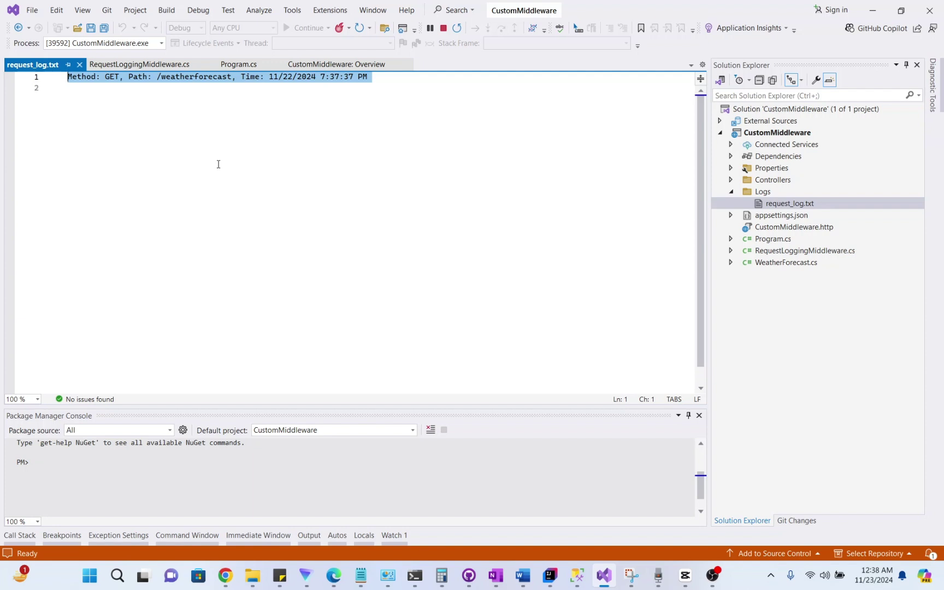
pyautogui.click(141, 64)
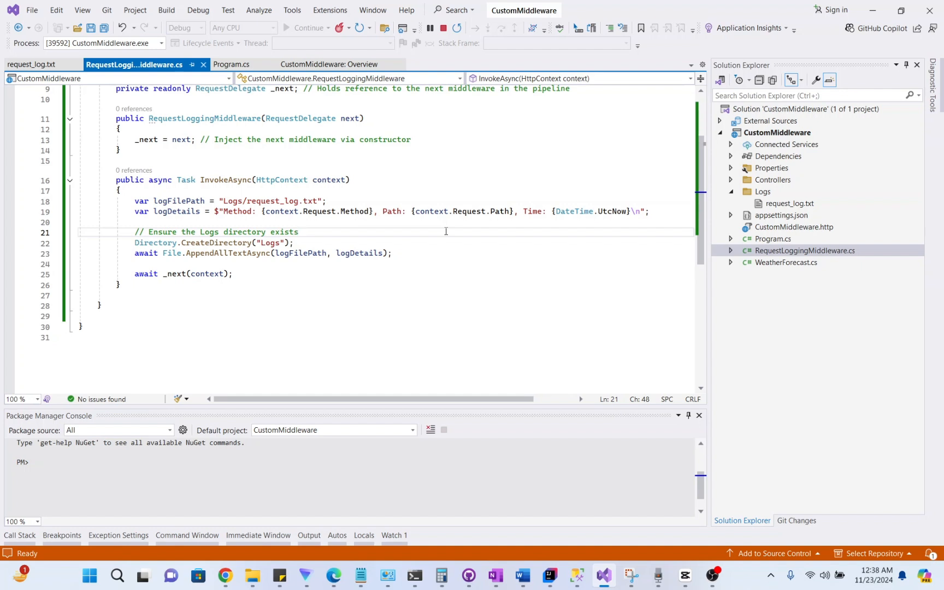